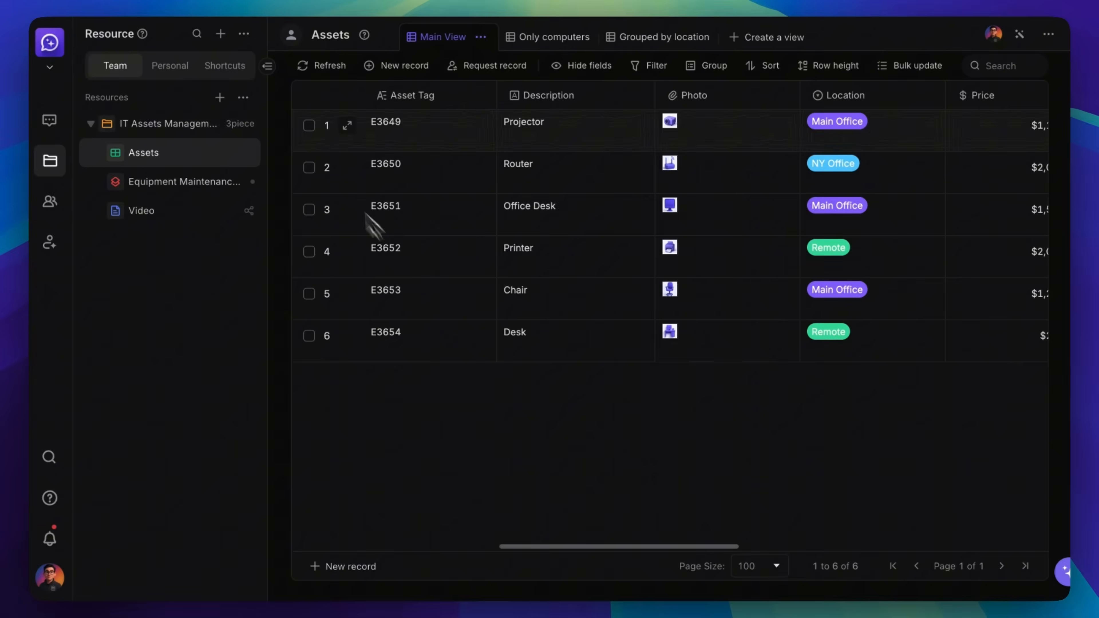
Step: Create a new Database resource named 'New database' and save it
left_click(218, 96)
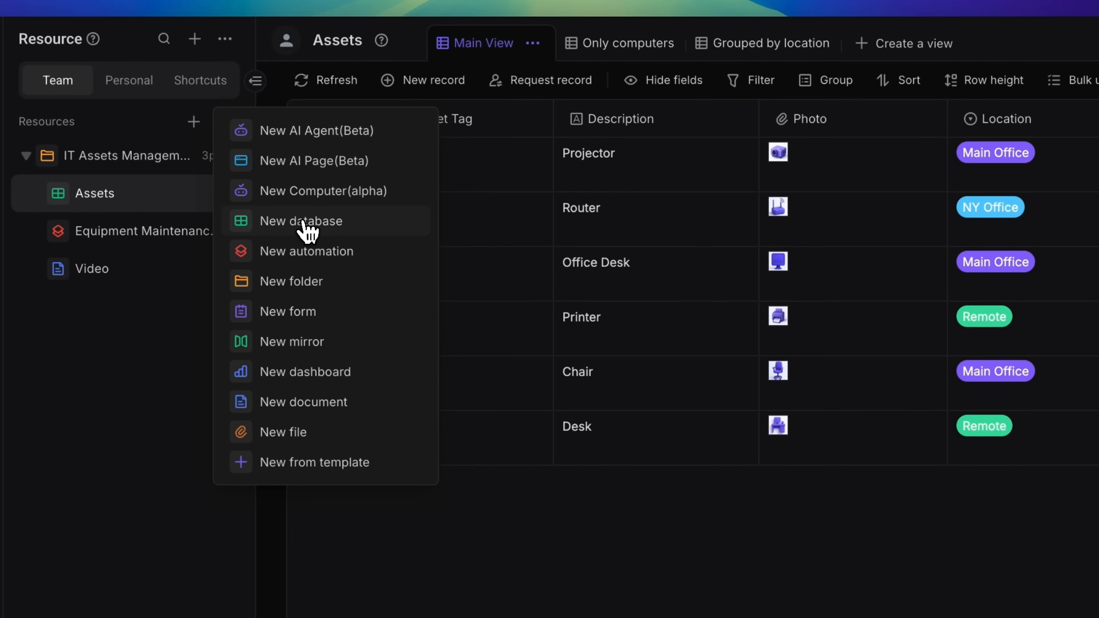
left_click(301, 221)
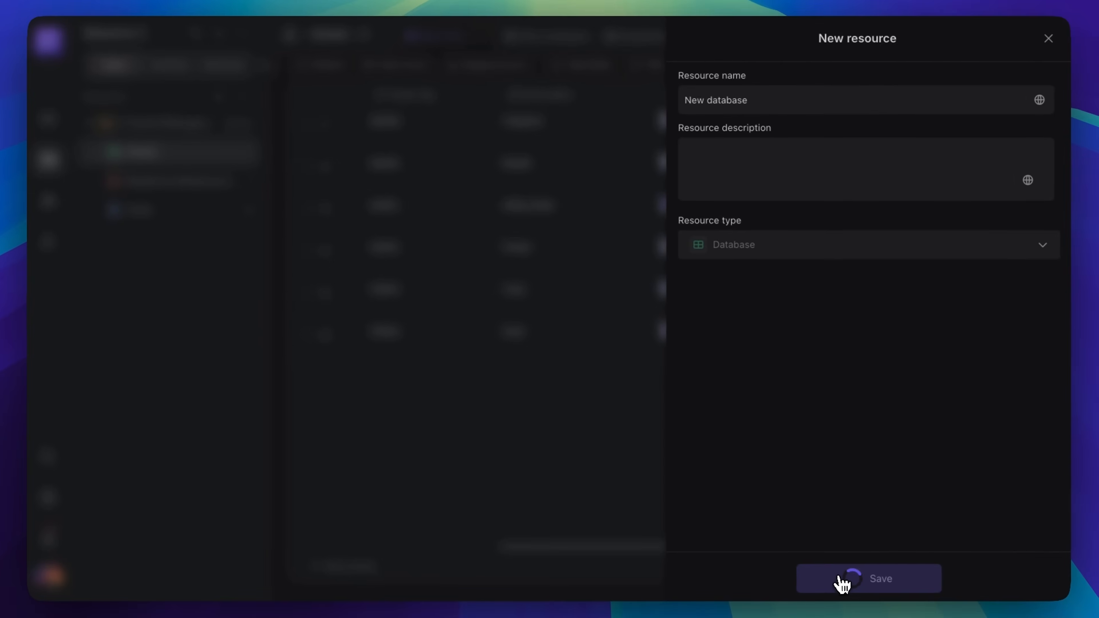
Step: Add a Kanban view grouped by Location, then return to the Main View grid
left_click(867, 578)
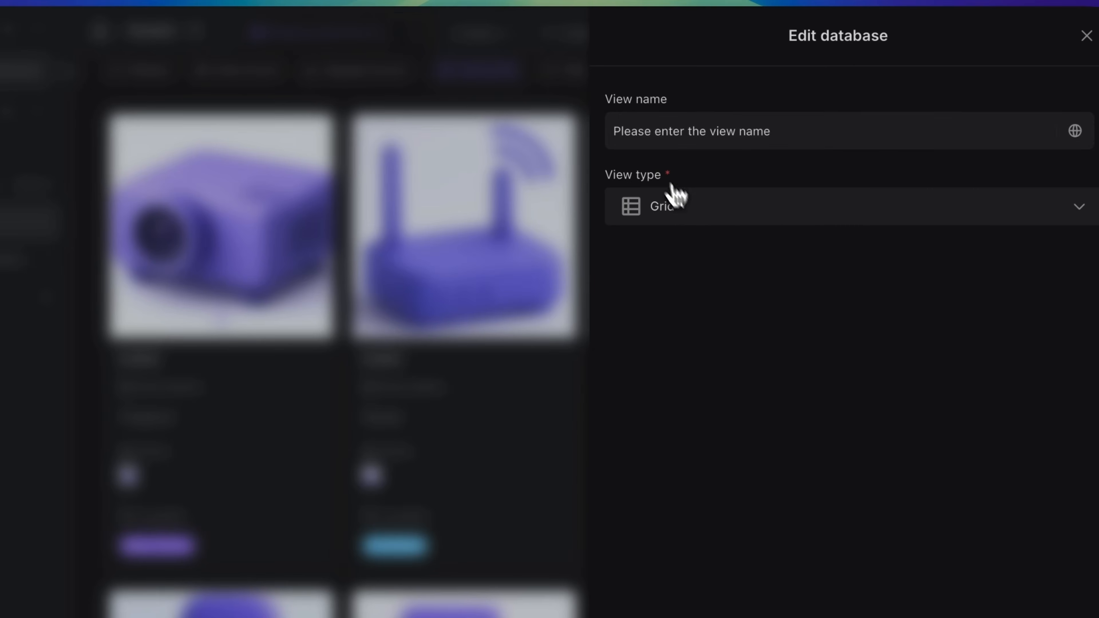
left_click(837, 206)
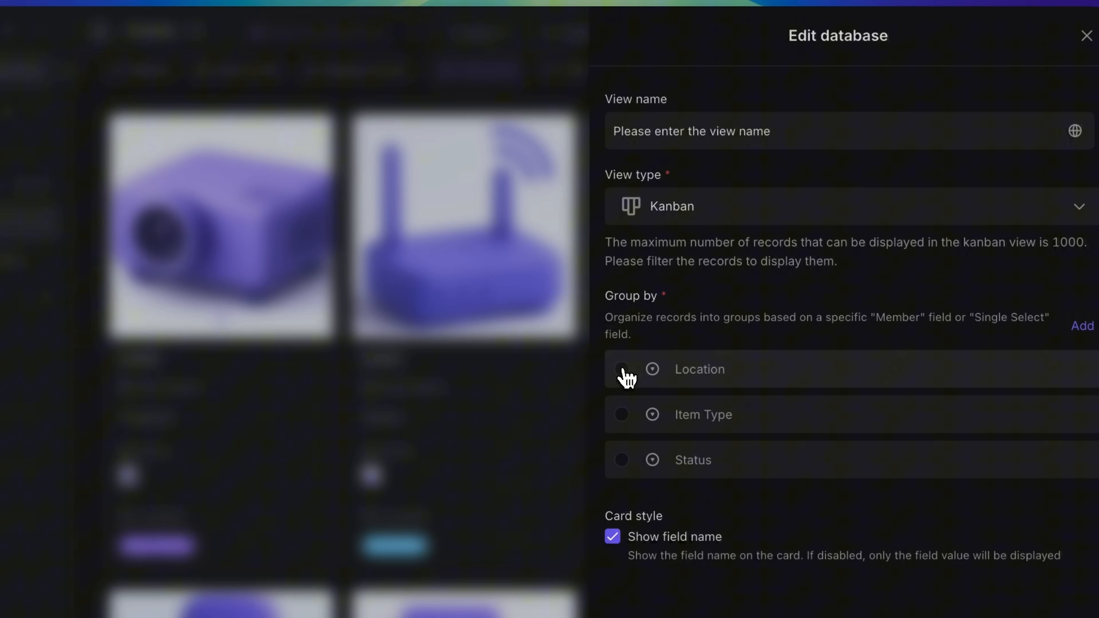
left_click(1086, 35)
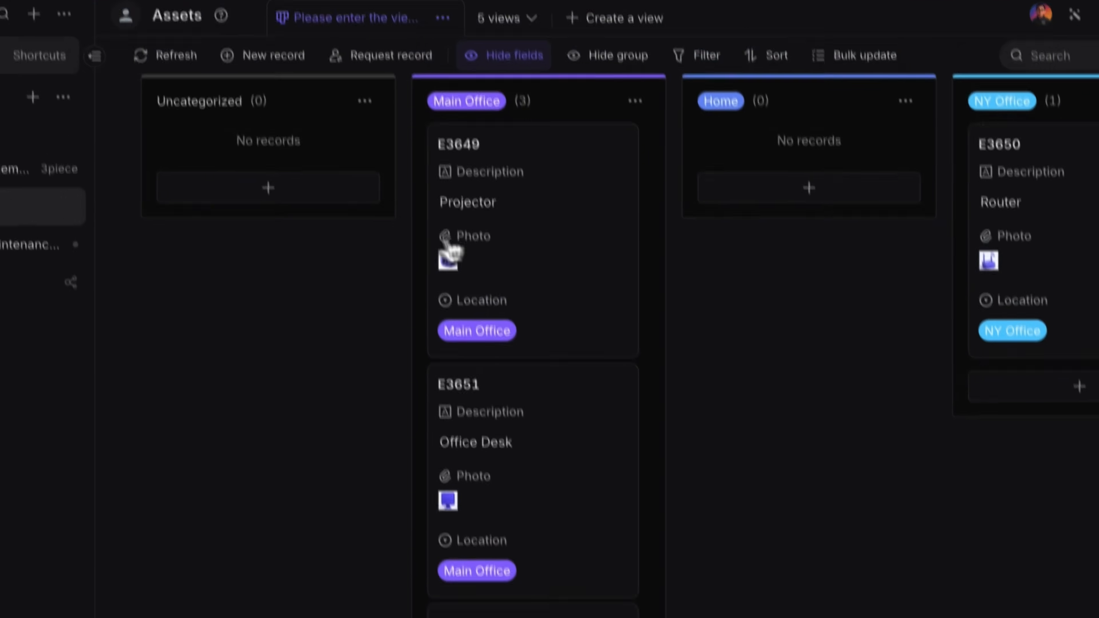
left_click(499, 19)
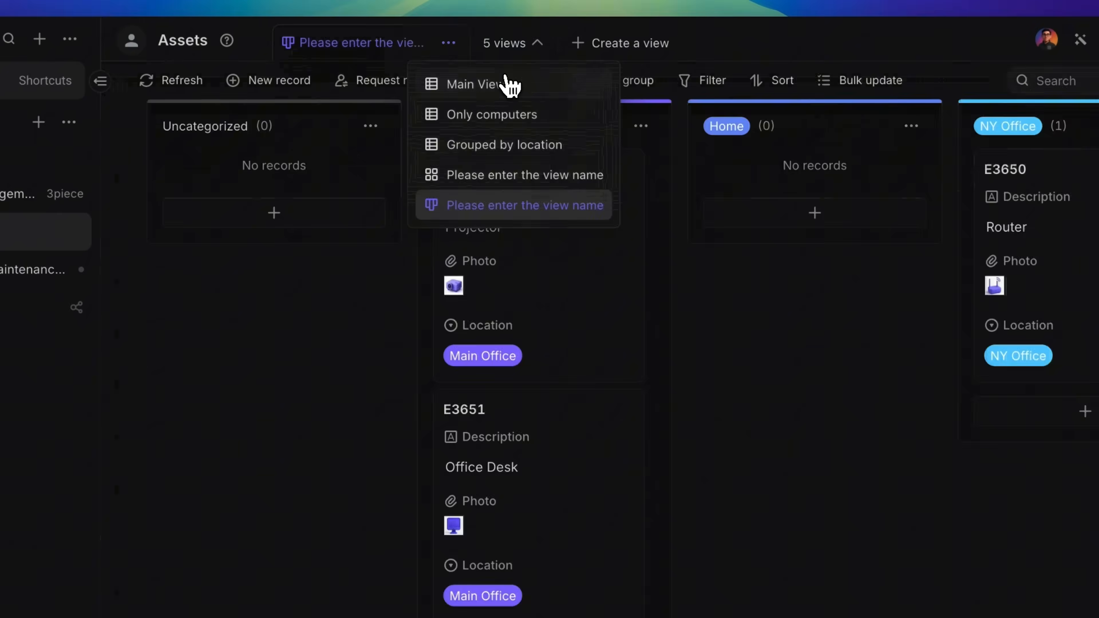
left_click(475, 84)
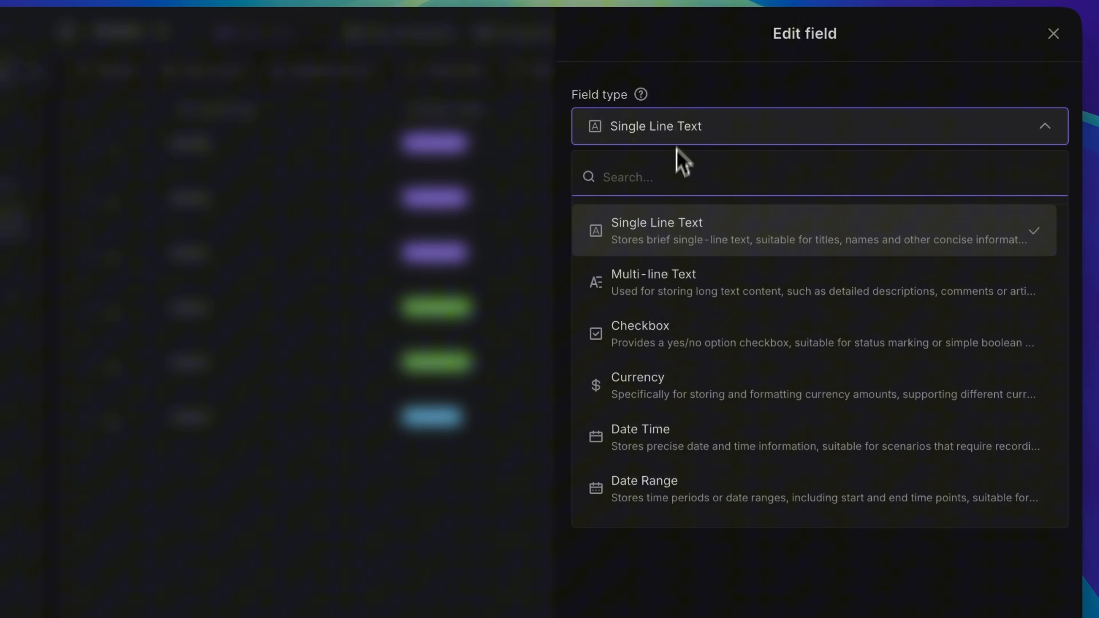
Step: Choose AI Text as the type for 'New AI text field' with OpenAI as provider
scroll("down", 3)
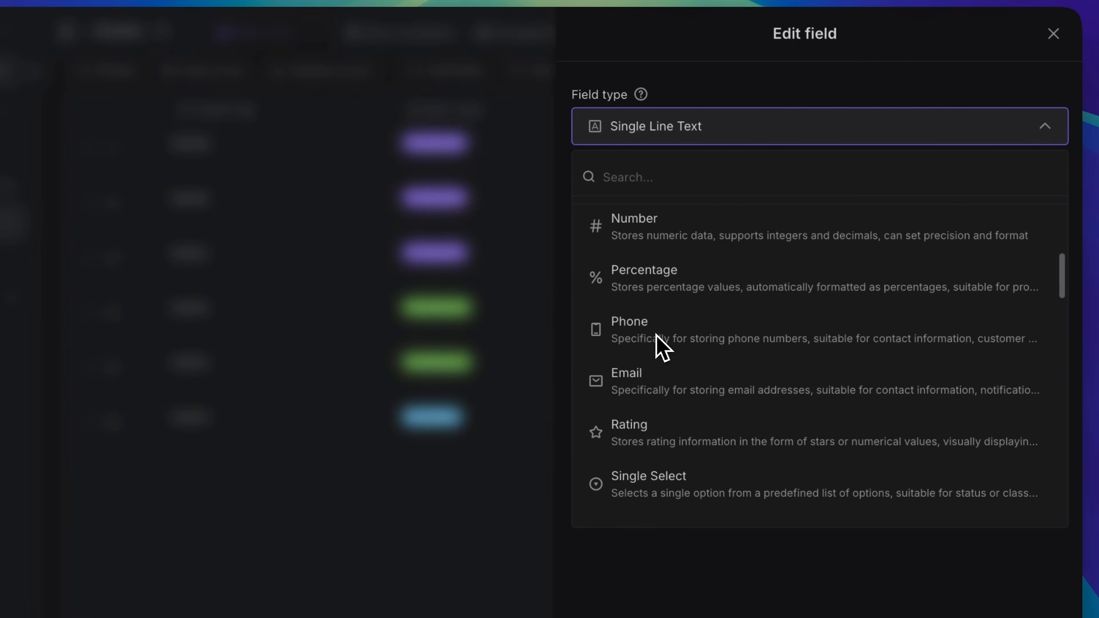
scroll("down", 3)
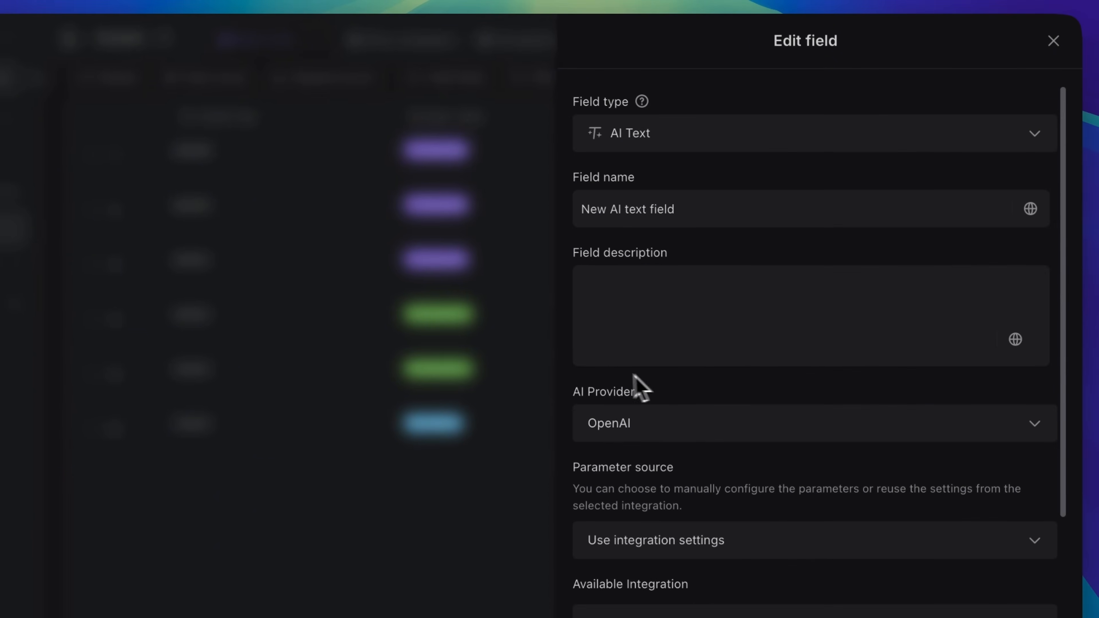
Step: Hide every Main View field except Location in the database's view settings and save
left_click(1052, 41)
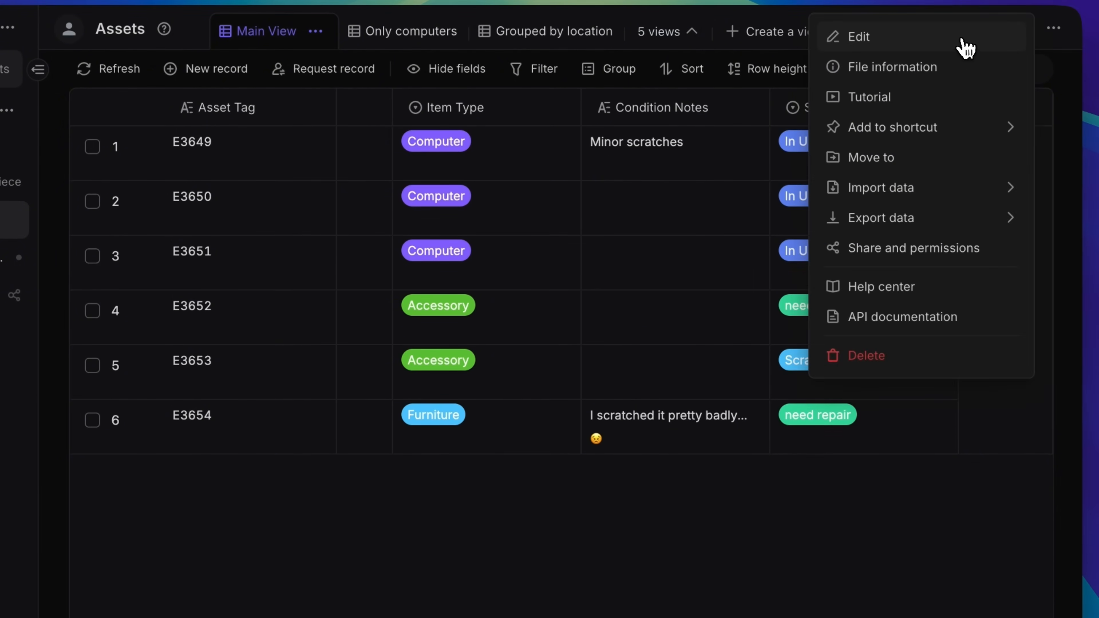
left_click(856, 36)
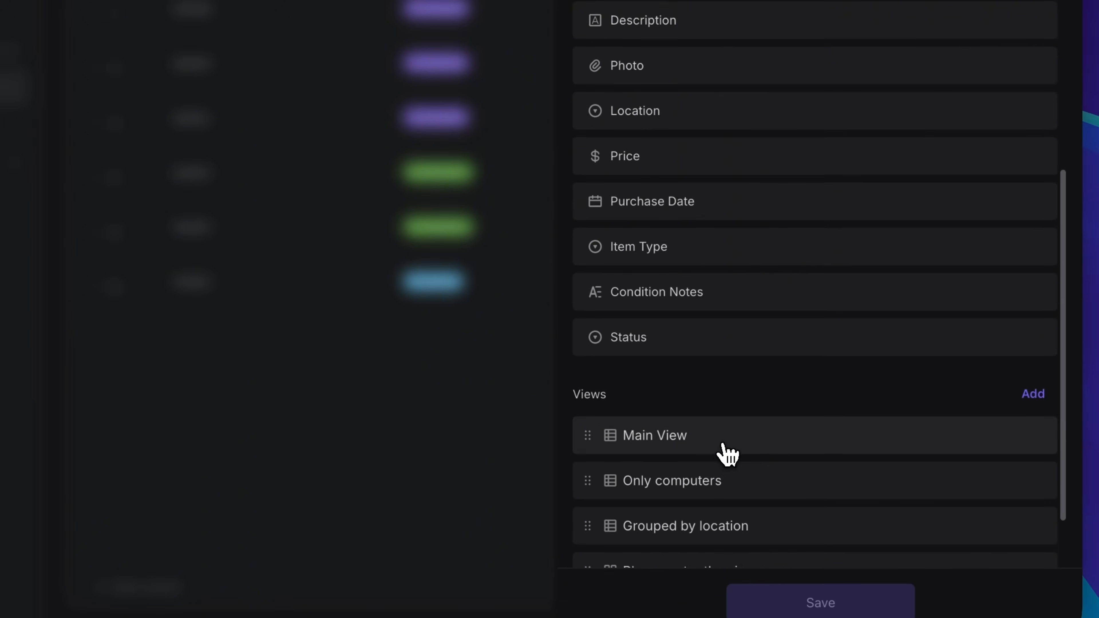
left_click(652, 435)
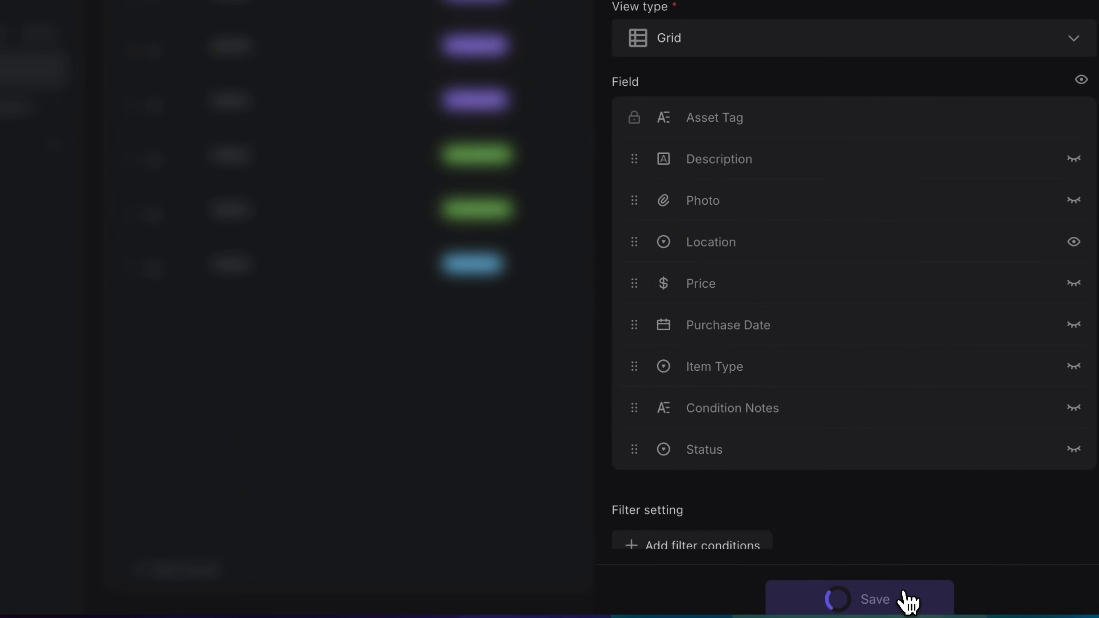
left_click(858, 599)
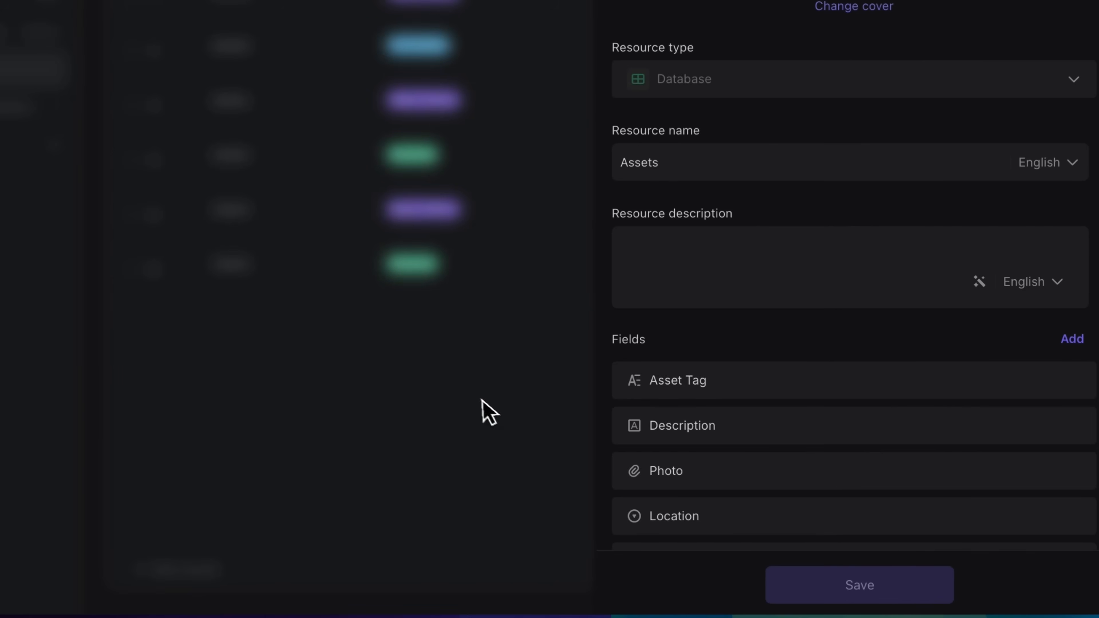
Step: Confirm the Assets grid now shows only the Asset Tag and Location columns
left_click(576, 56)
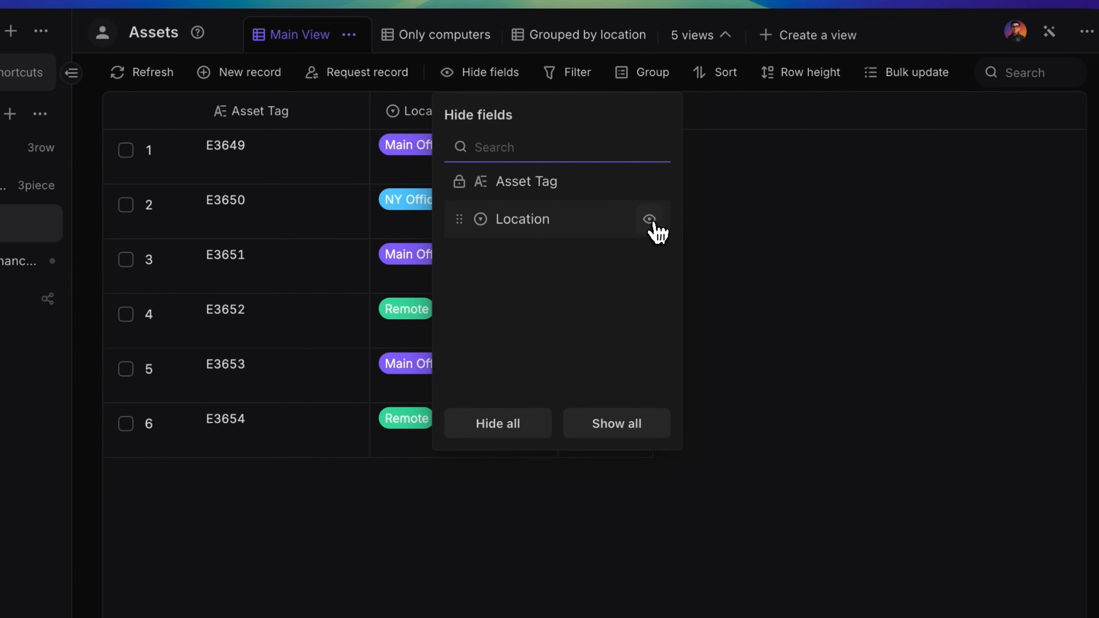
left_click(649, 219)
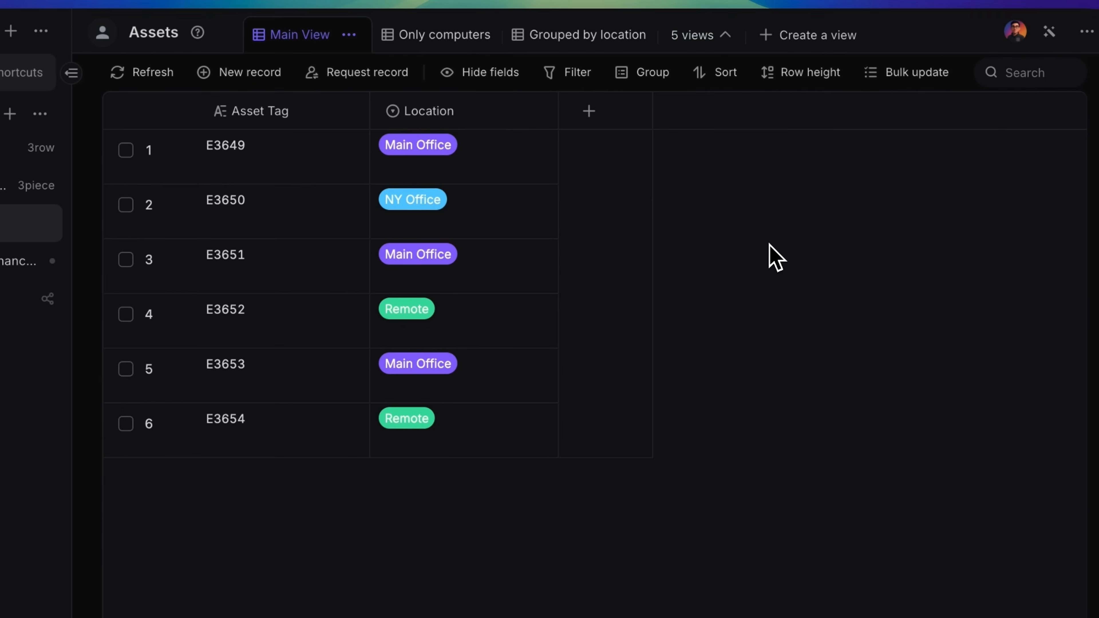
Step: Set a bulk update filtering Location is Main Office to change Location to NY Office
left_click(914, 73)
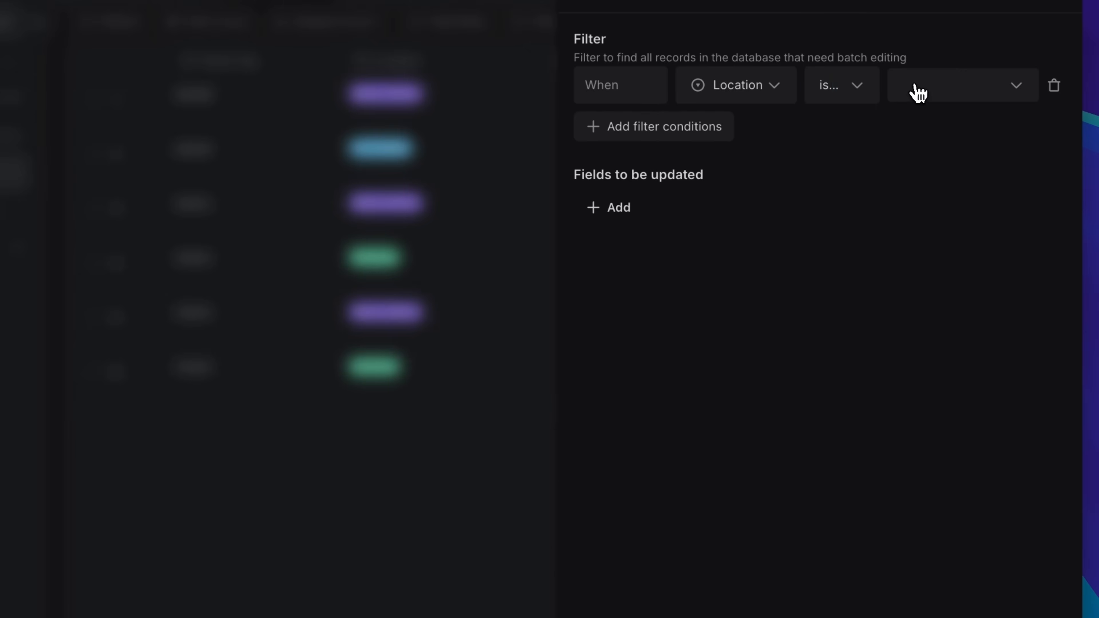
left_click(616, 207)
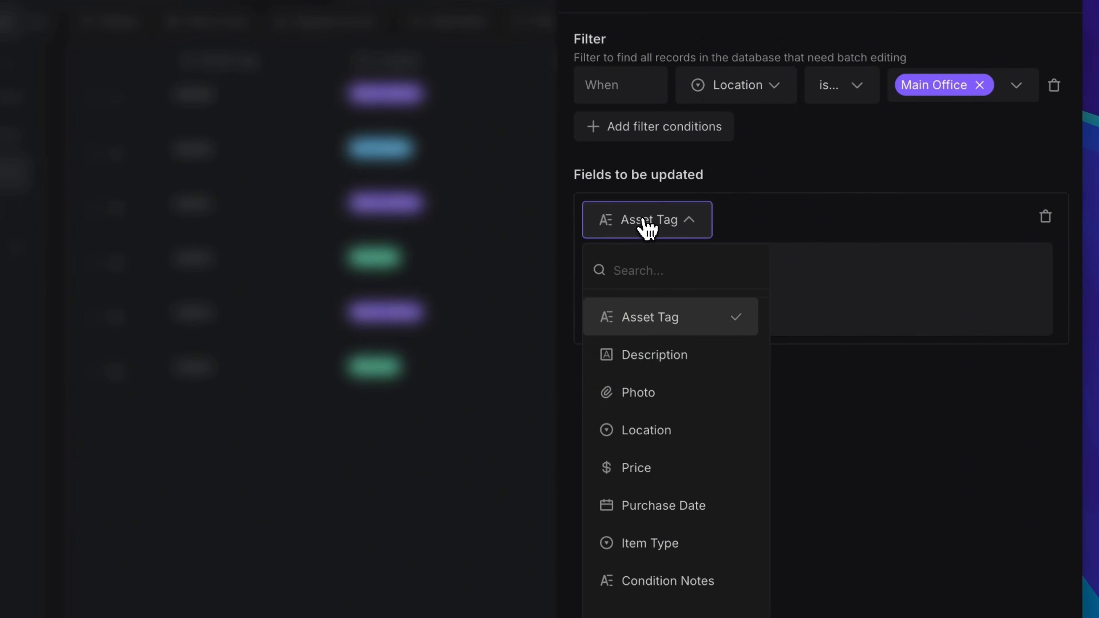
left_click(645, 429)
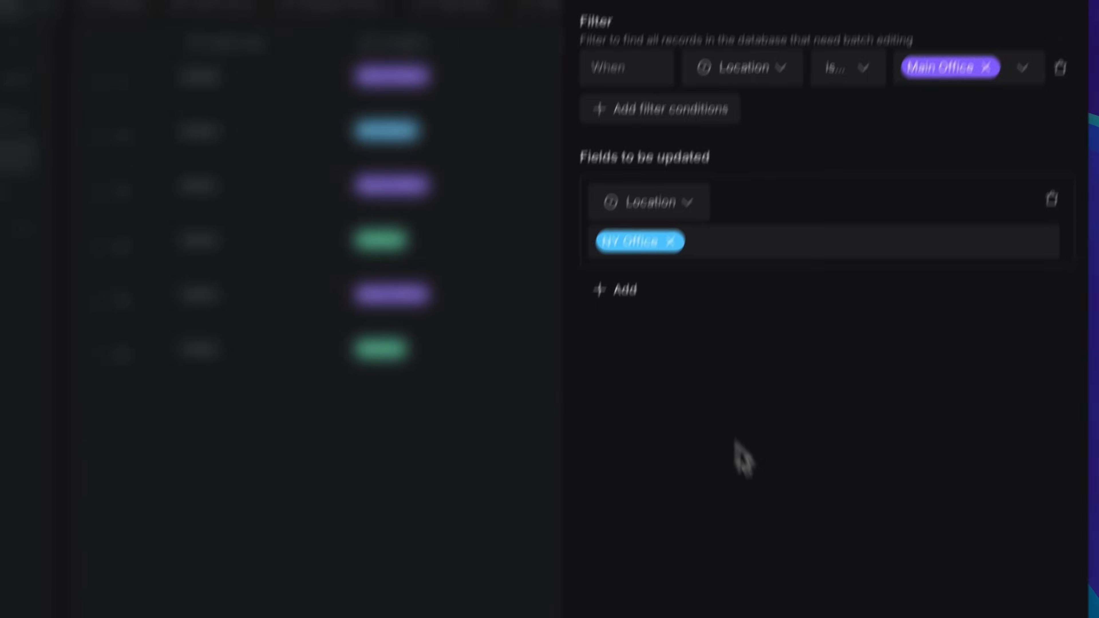